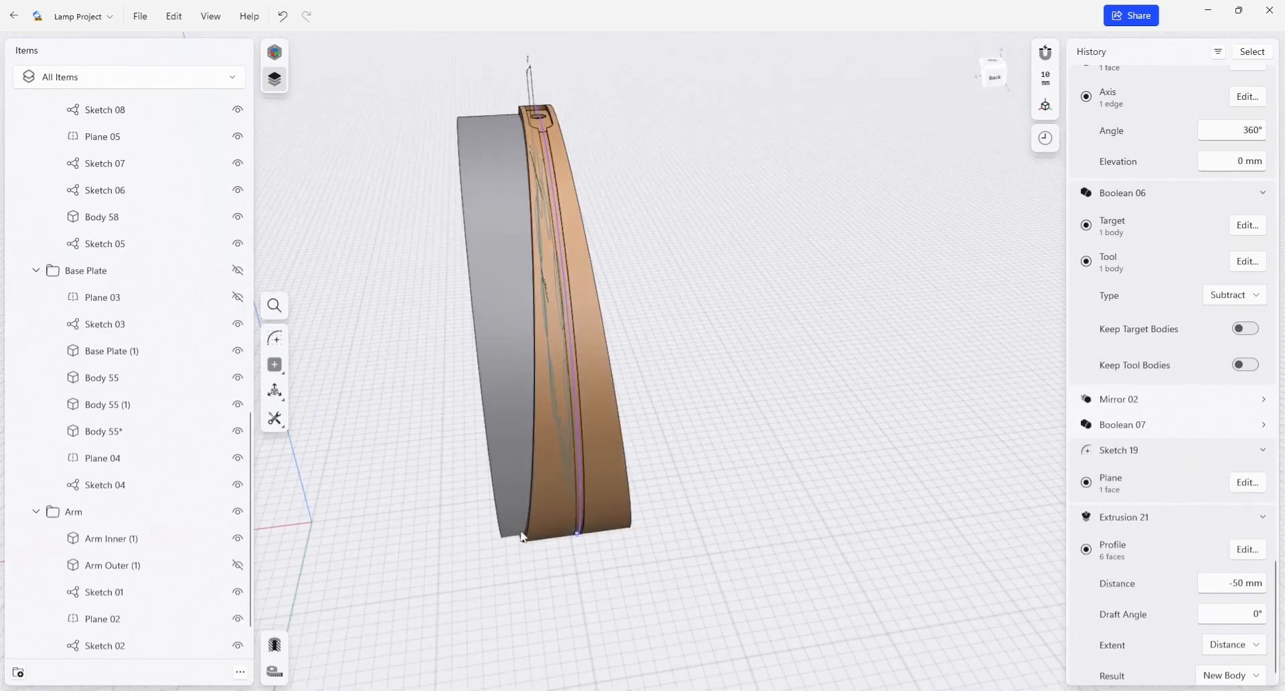
Hide Body 66 to expose the sketch of 50 mm circles on the shade.
{"action": "left_click_drag", "start_coordinate": [558, 328], "coordinate": [586, 269]}
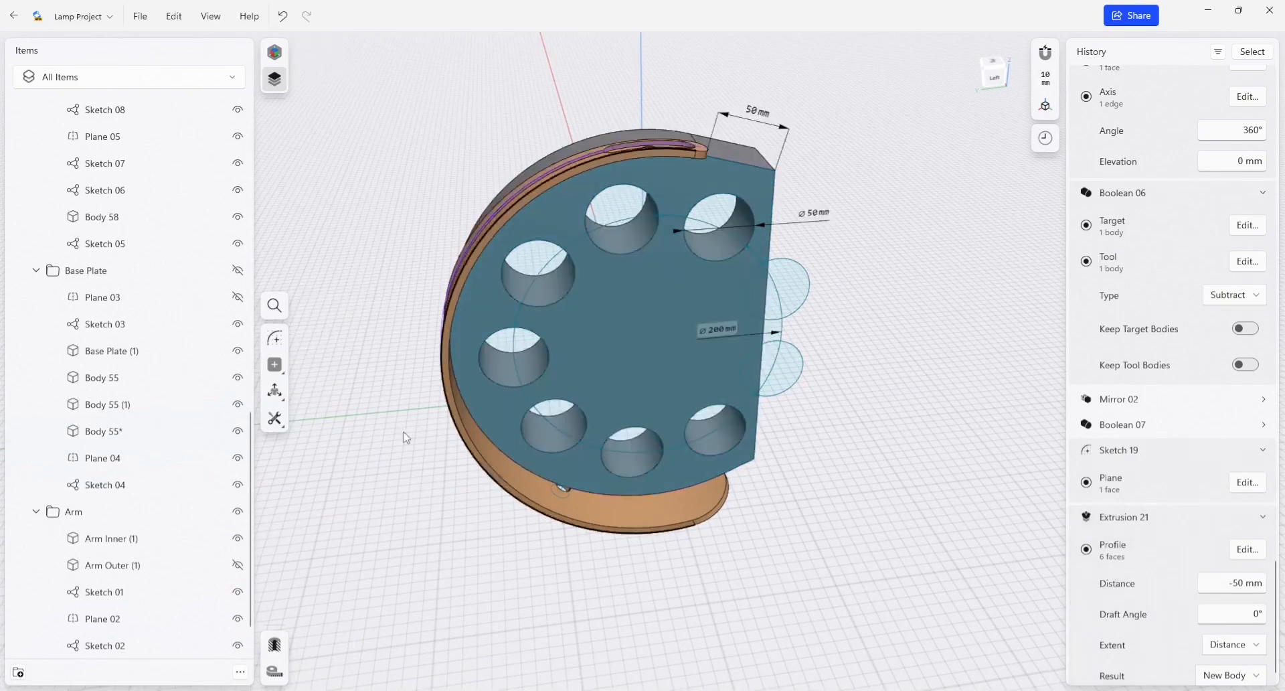
{"action": "scroll", "scroll_direction": "up", "scroll_amount": 3}
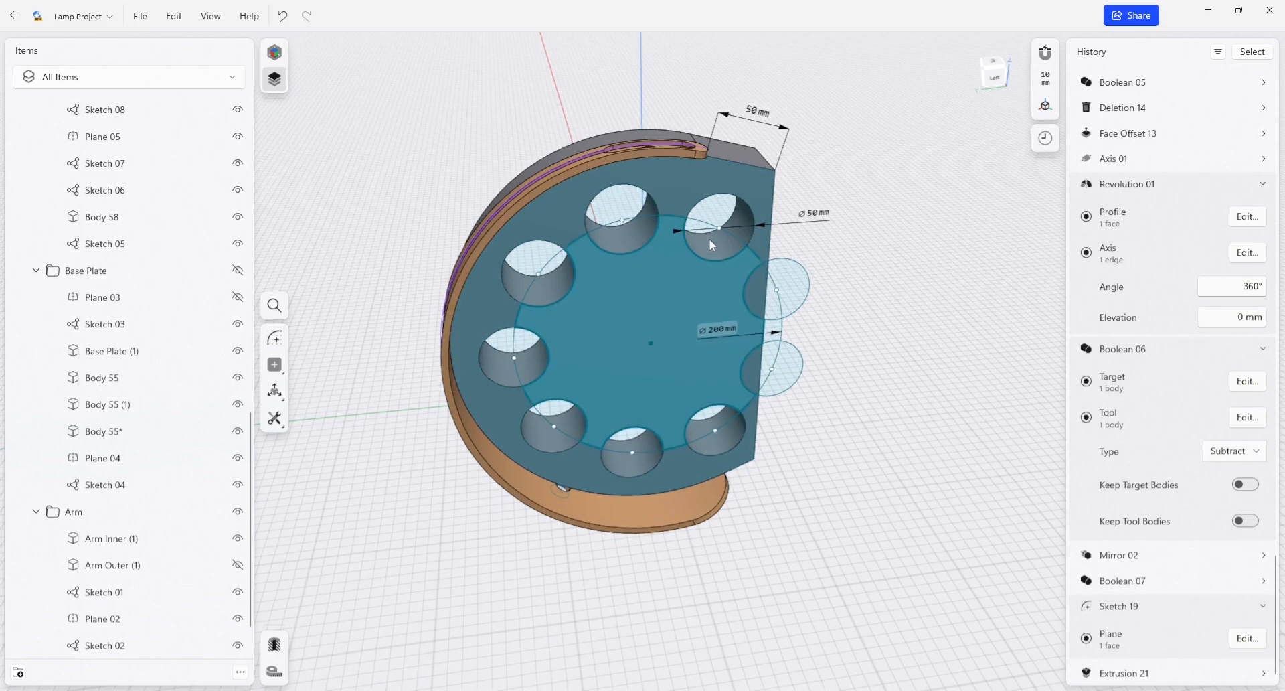
{"action": "left_click", "coordinate": [748, 139]}
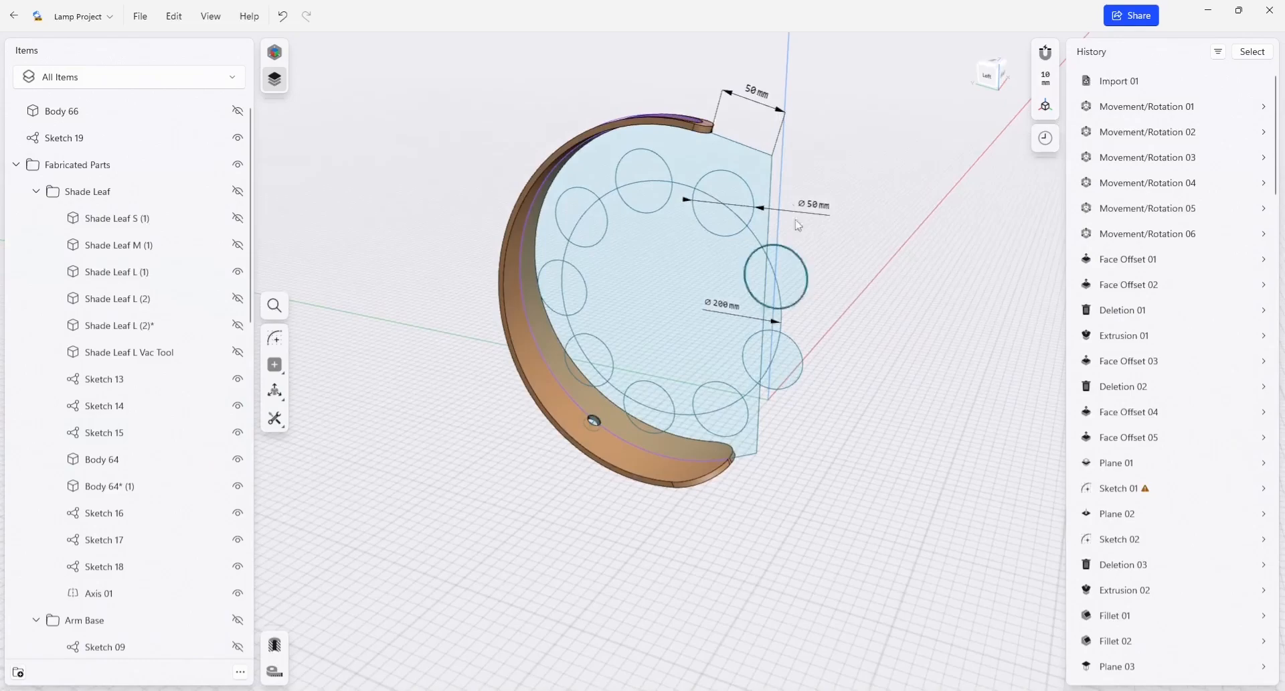
In Sketch 19, draw a line from the shade's top corner to the profile corner.
{"action": "left_click", "coordinate": [713, 160]}
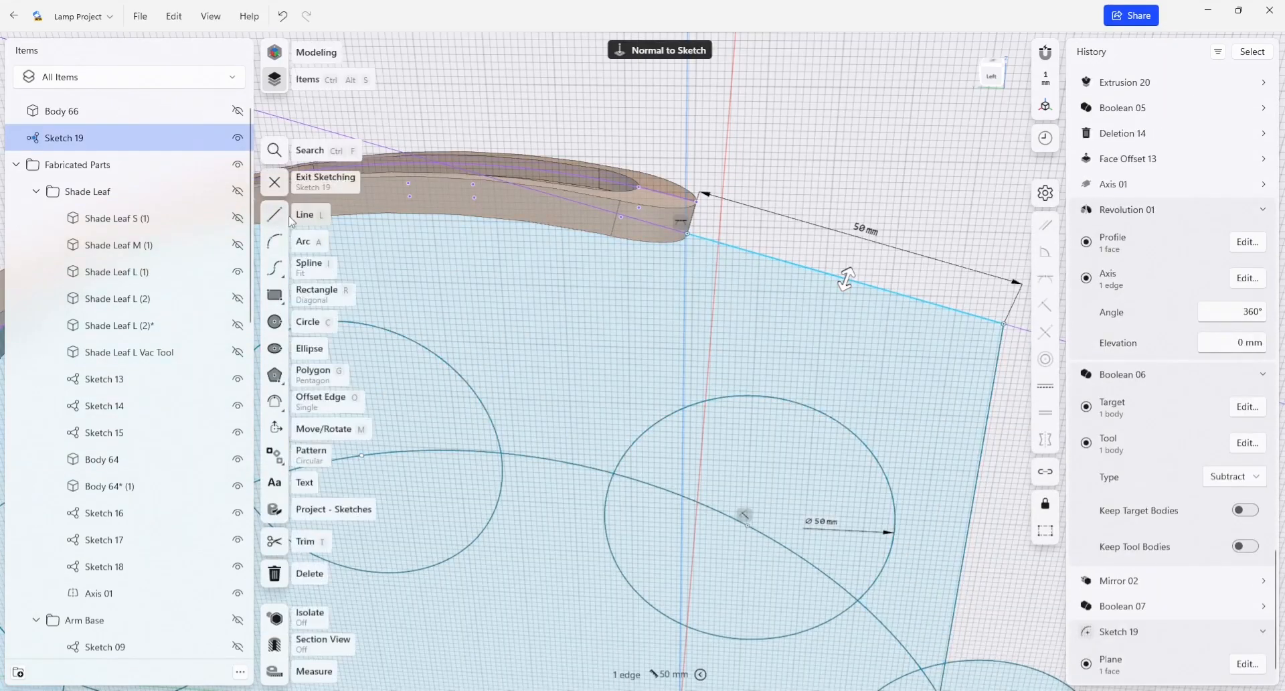
{"action": "left_click", "coordinate": [304, 214]}
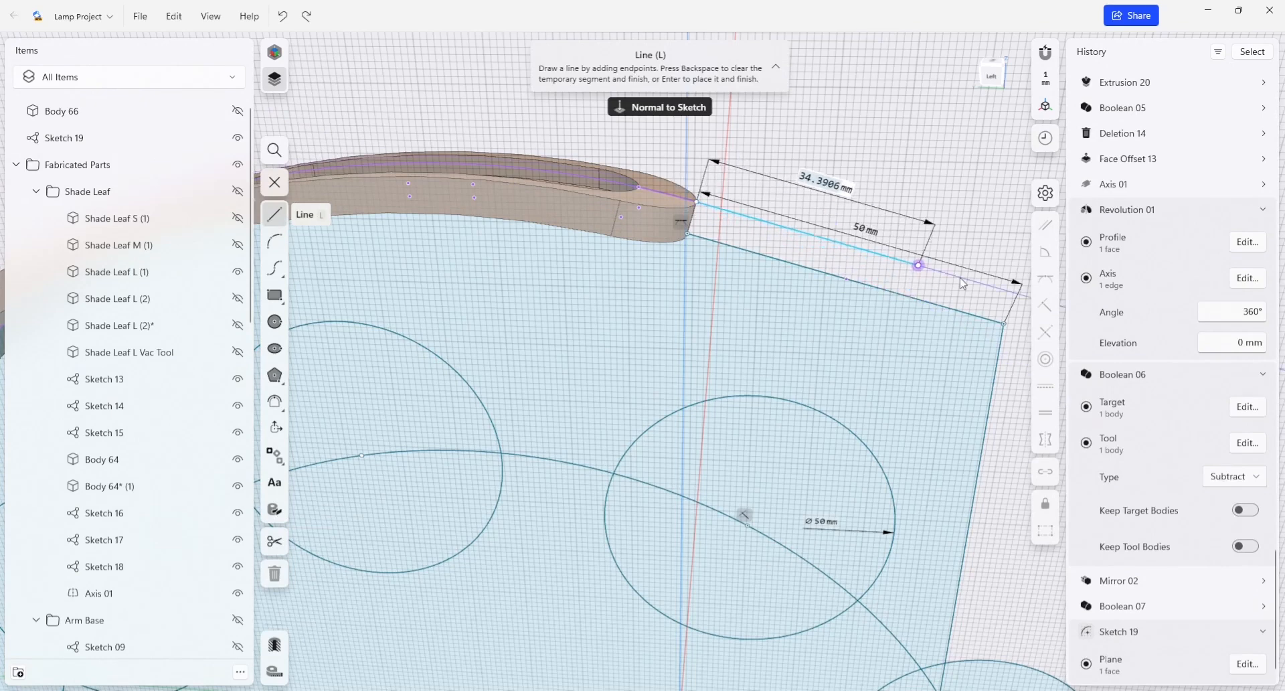
{"action": "left_click", "coordinate": [1005, 326]}
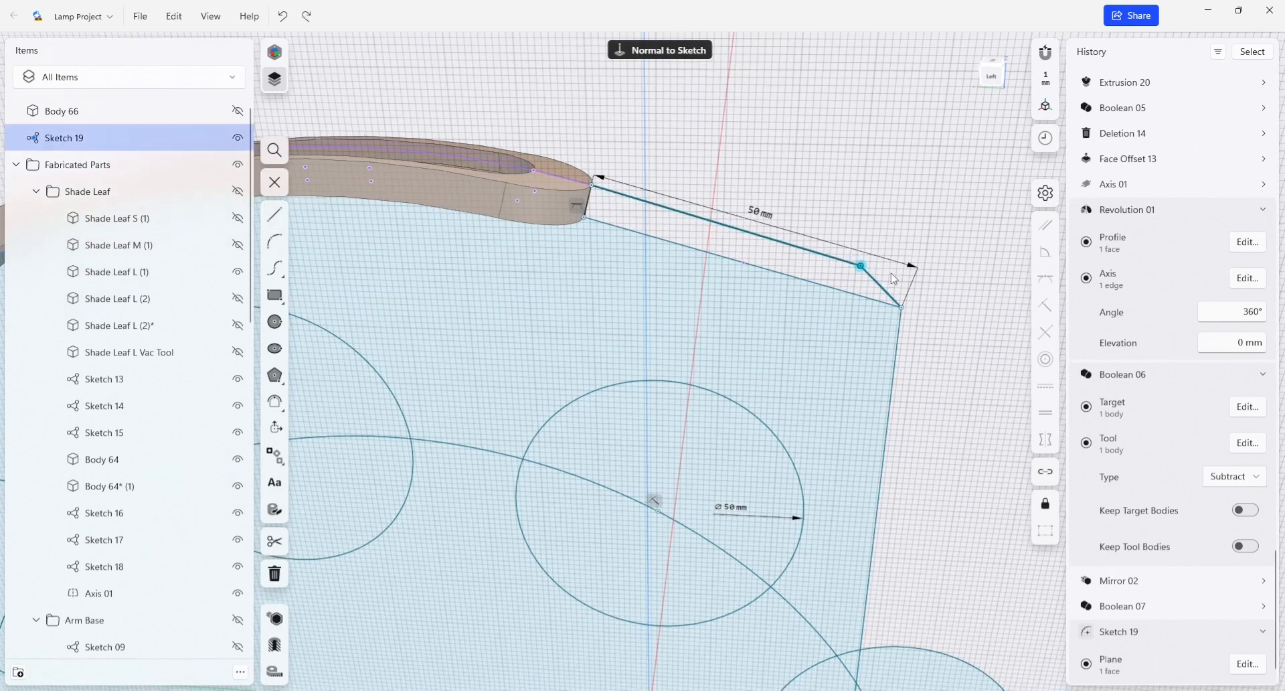
{"action": "left_click", "coordinate": [898, 295]}
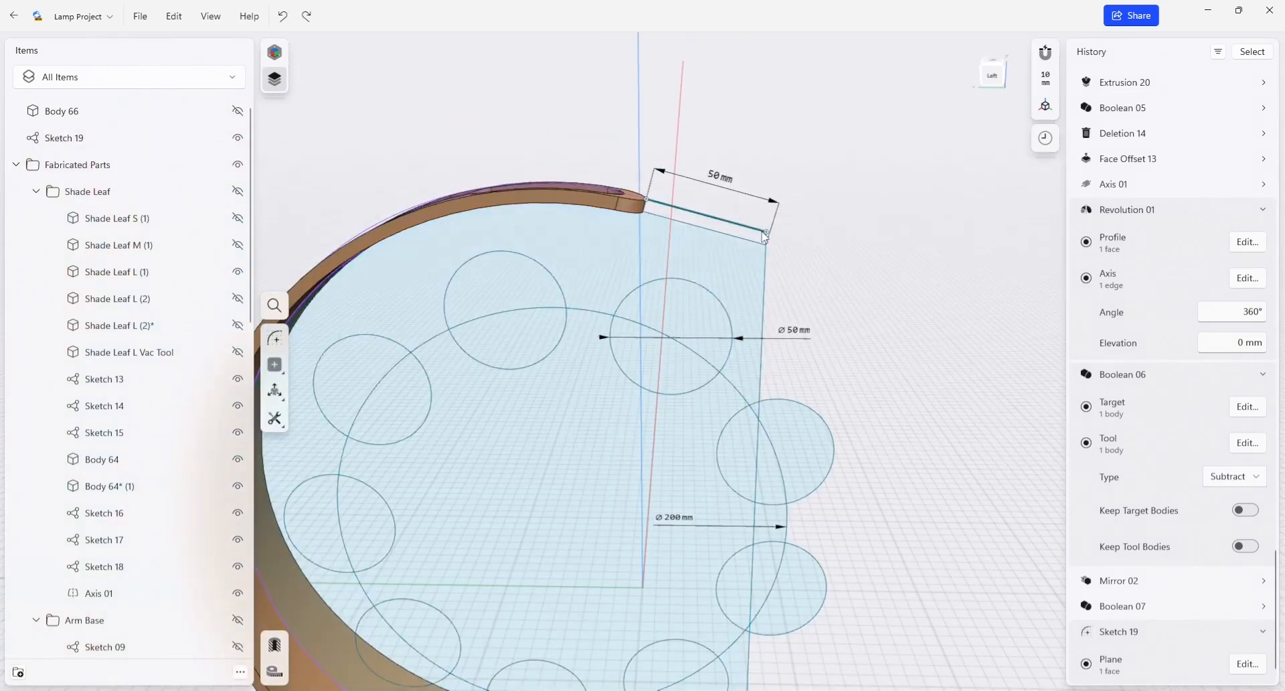
{"action": "double_click", "coordinate": [65, 137]}
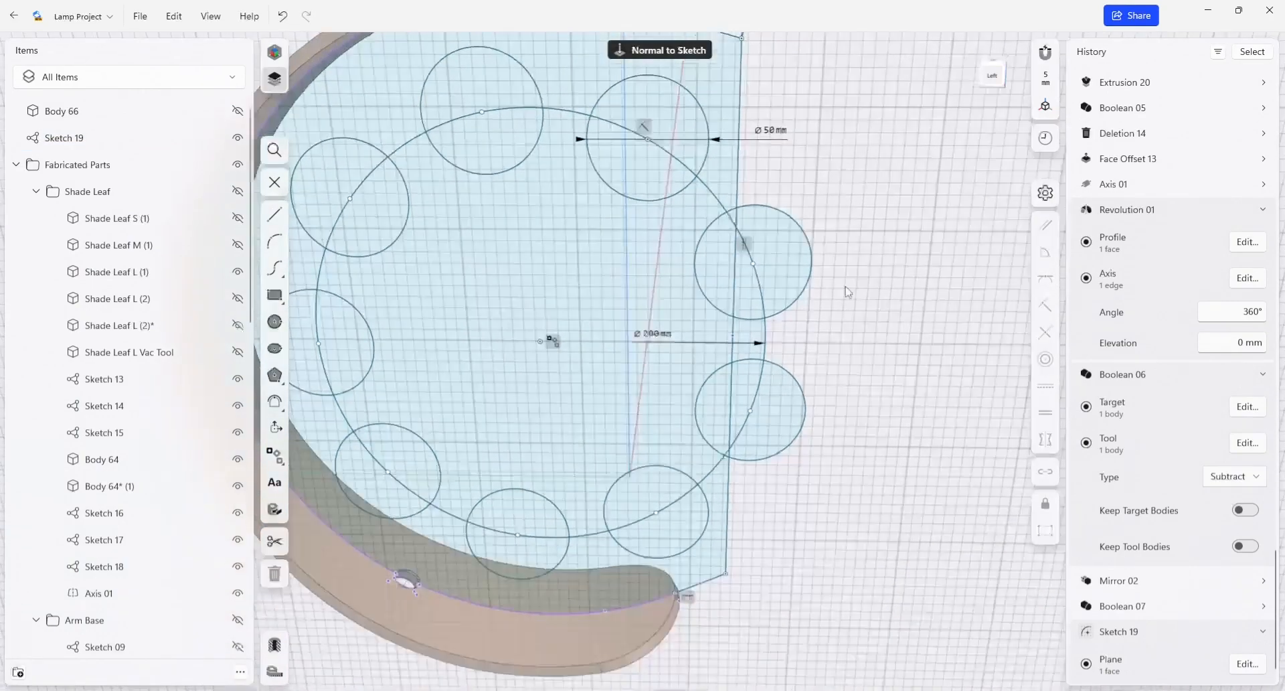
Select the bottom straight edges and the curved outer edge of the profile.
{"action": "scroll", "scroll_direction": "up", "scroll_amount": 3}
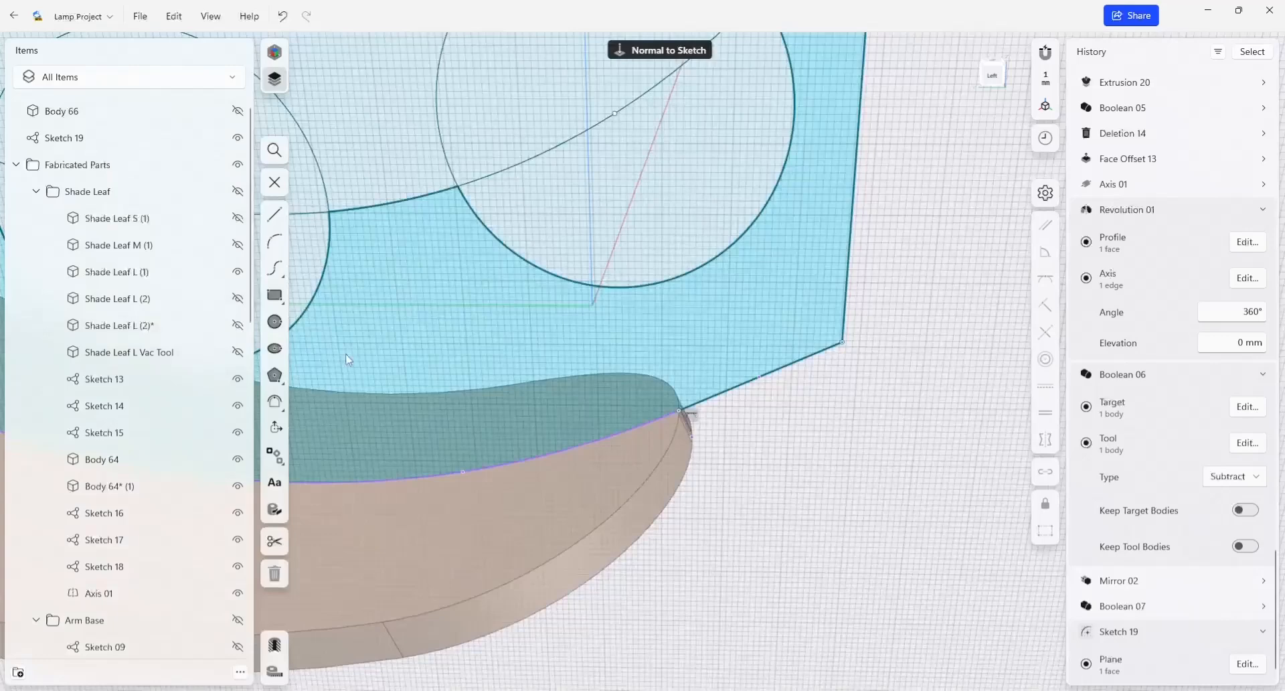
{"action": "left_click", "coordinate": [275, 215]}
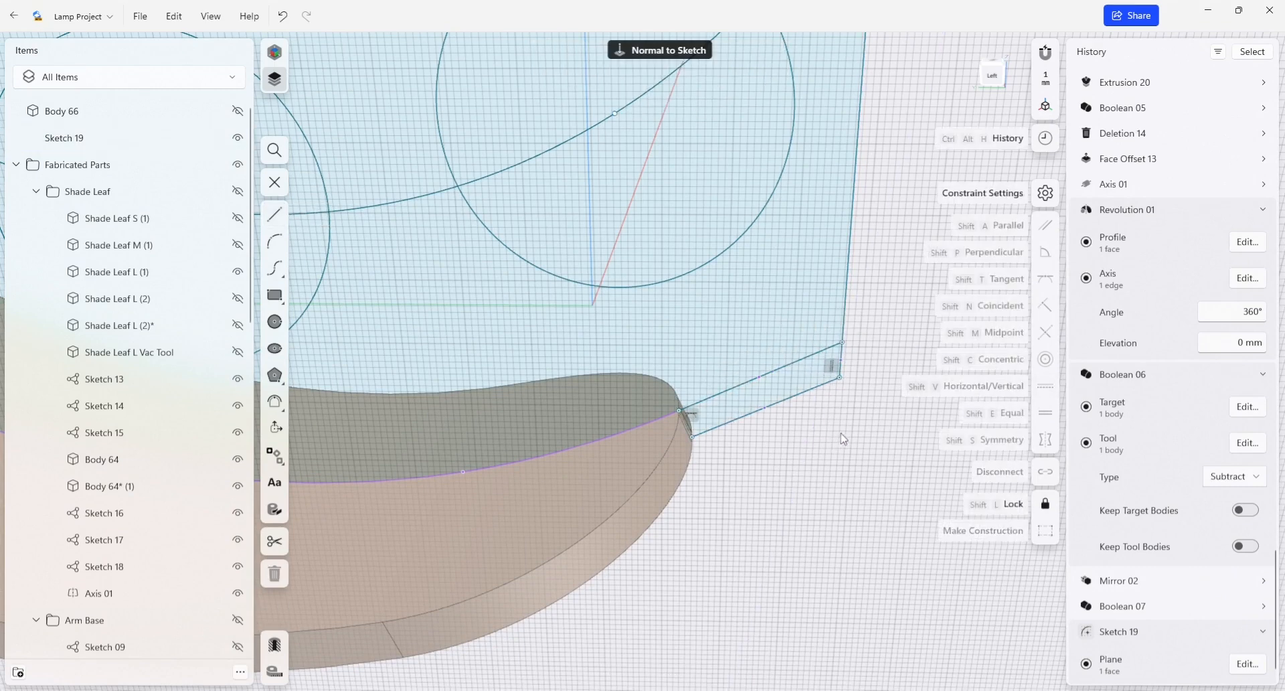
{"action": "left_click", "coordinate": [763, 385]}
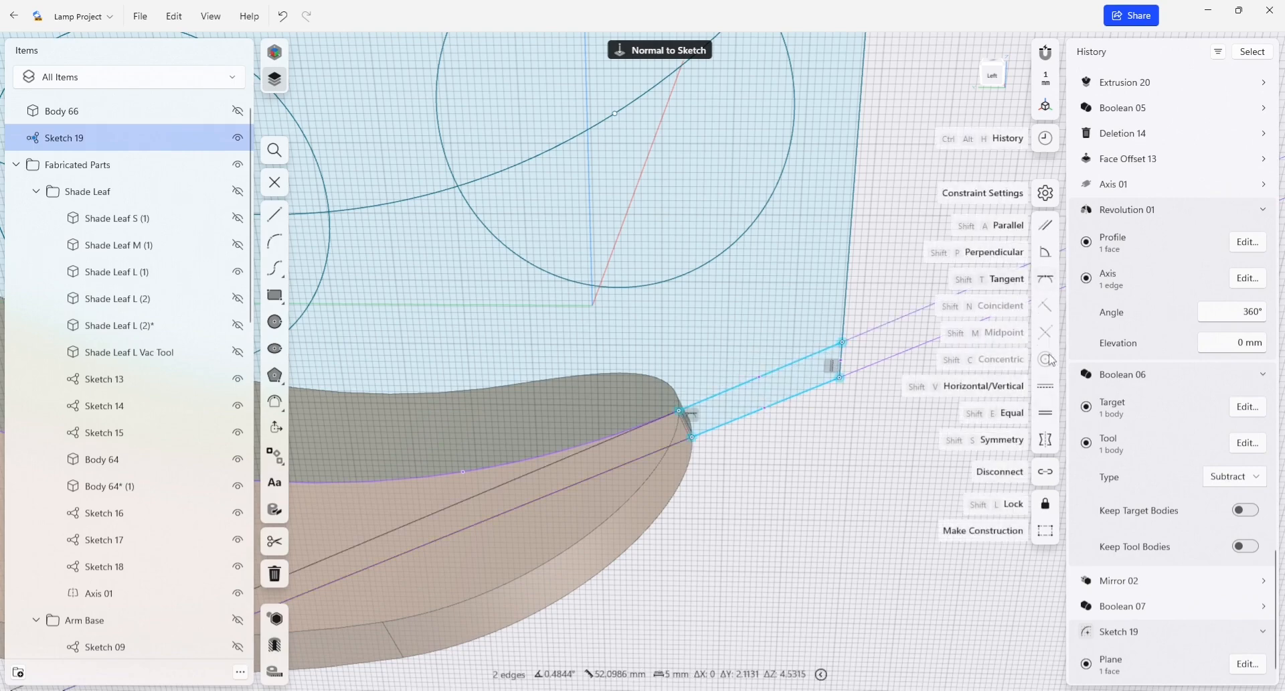
{"action": "mouse_move", "coordinate": [1047, 243]}
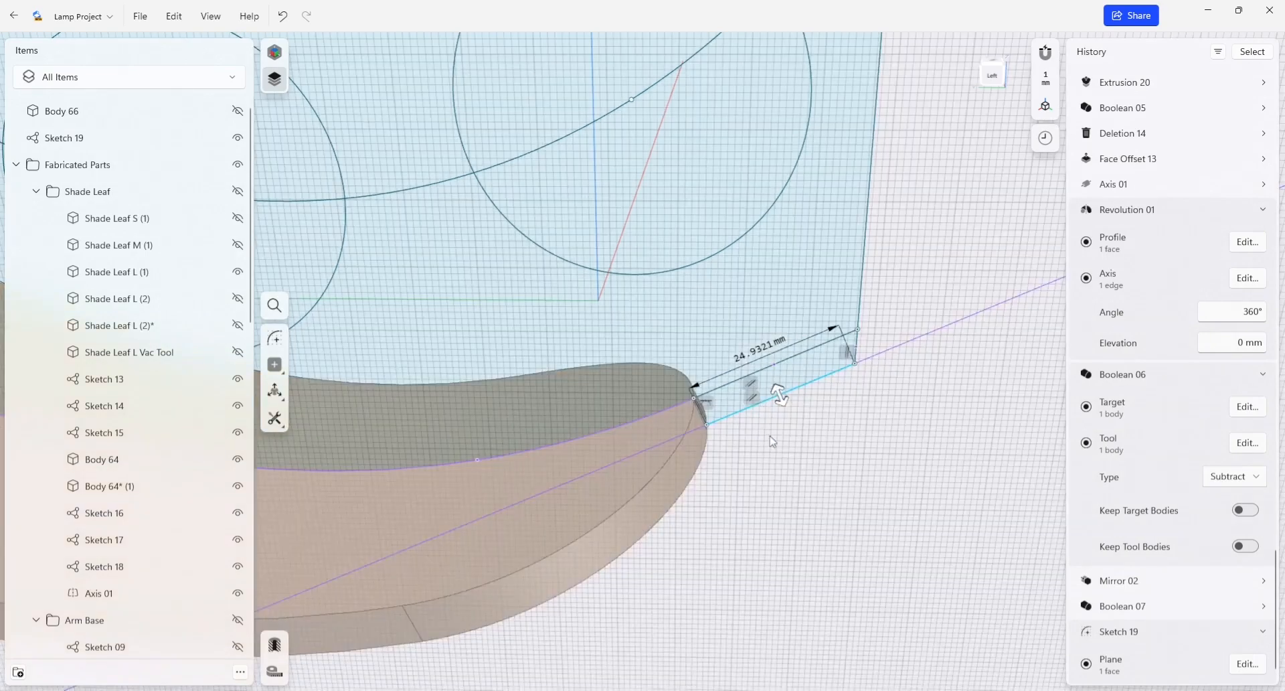
{"action": "double_click", "coordinate": [64, 137]}
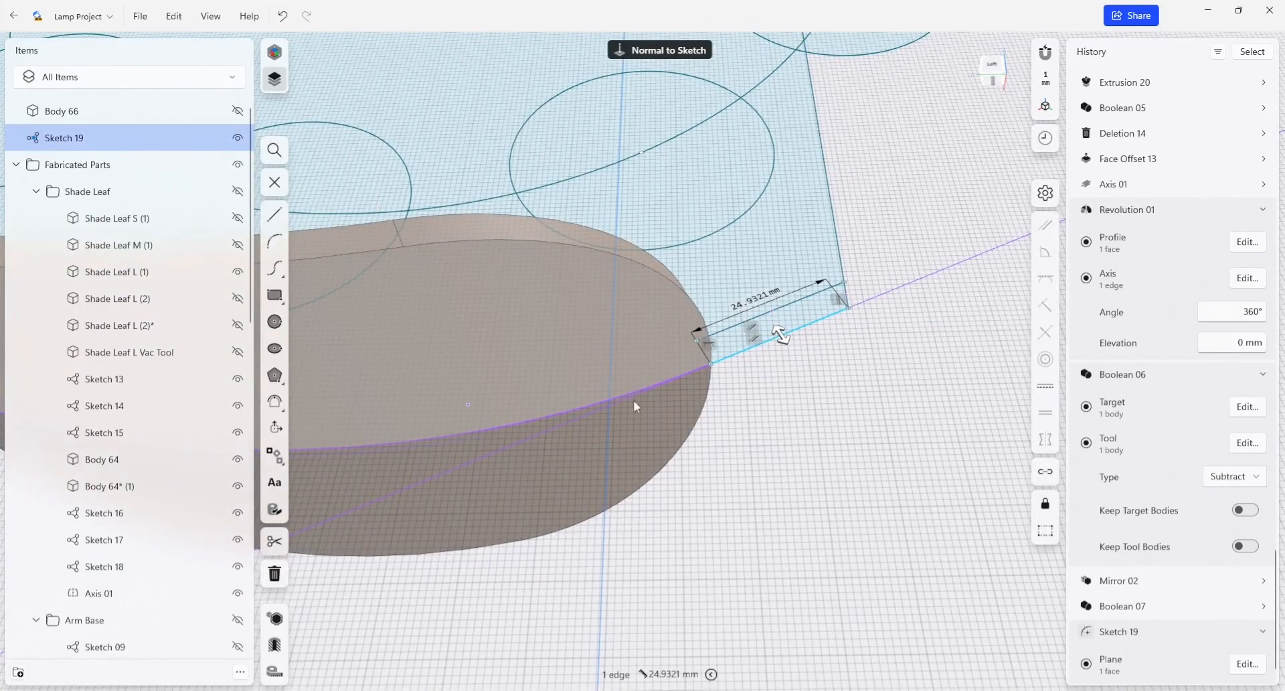
{"action": "left_click", "coordinate": [521, 422]}
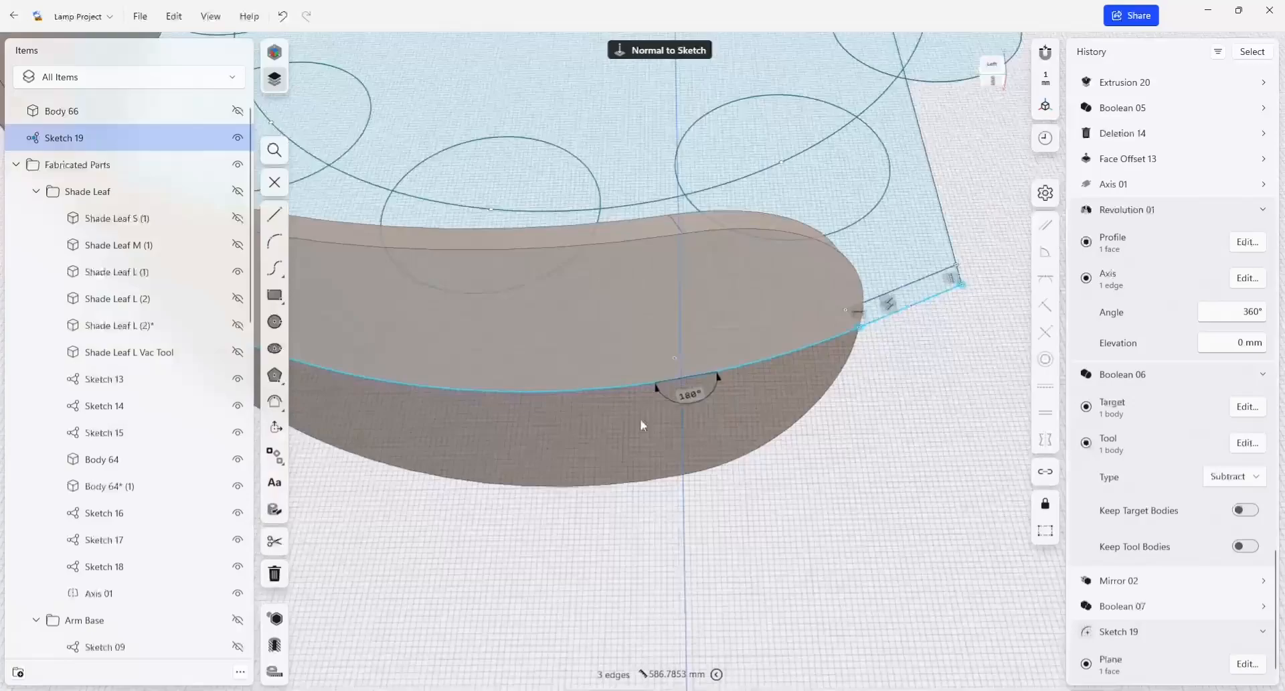
{"action": "left_click_drag", "start_coordinate": [642, 424], "coordinate": [453, 461]}
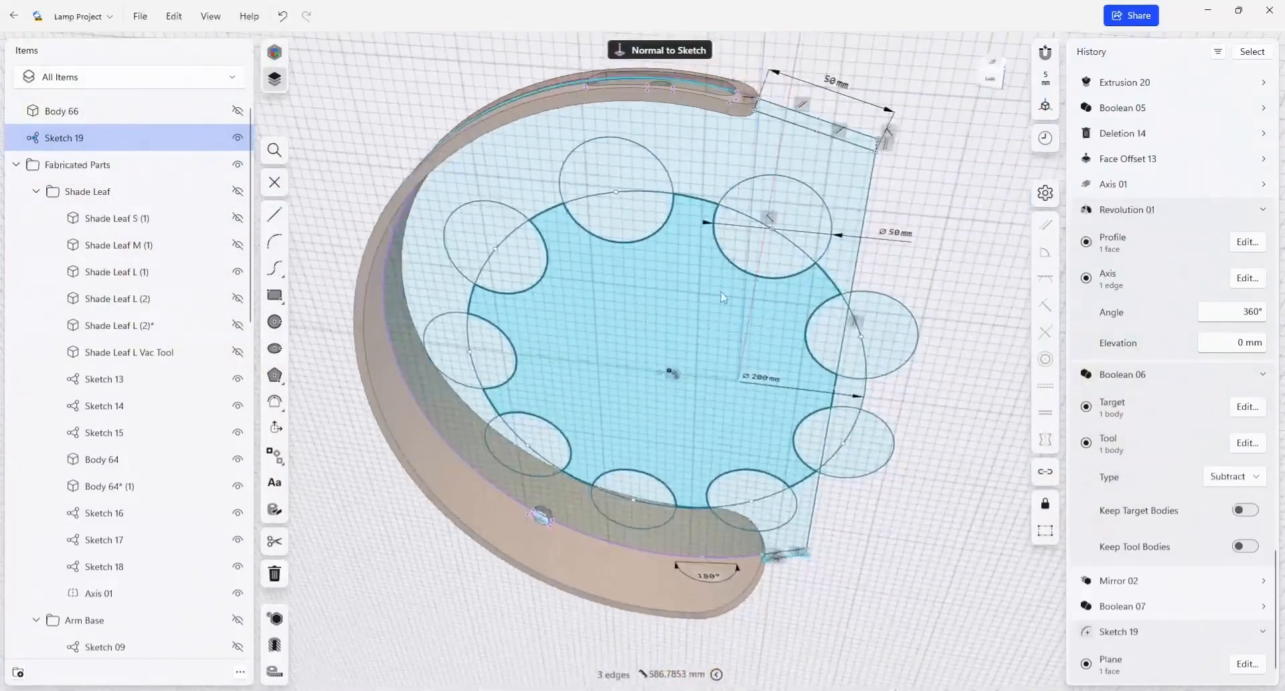
{"action": "scroll", "scroll_direction": "up", "scroll_amount": 3}
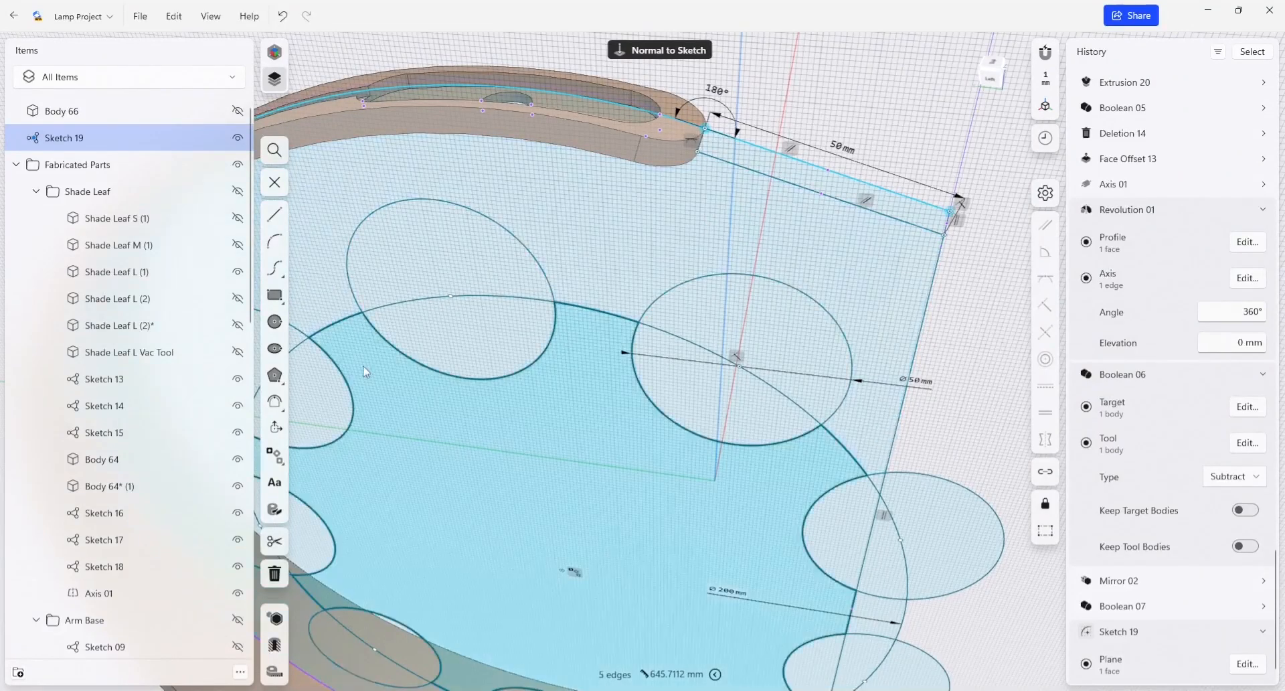
Offset the selected outer edges outward by 10 mm.
{"action": "left_click", "coordinate": [275, 402]}
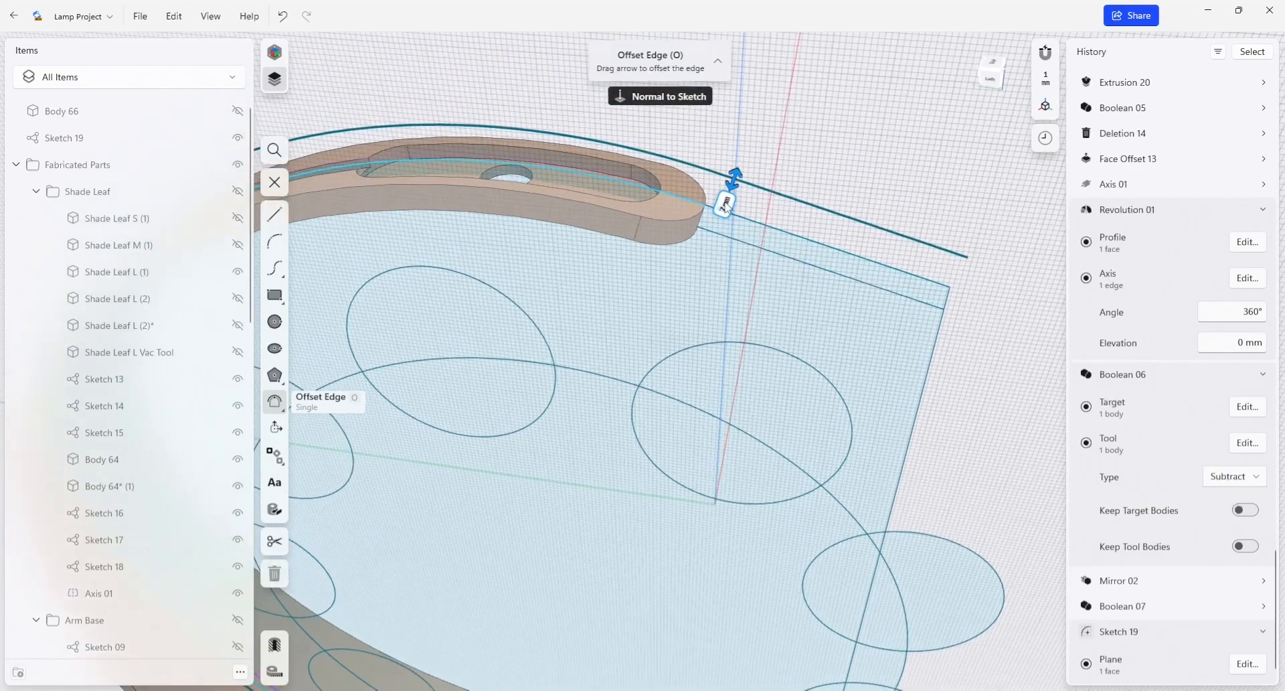
{"action": "left_click", "coordinate": [724, 201]}
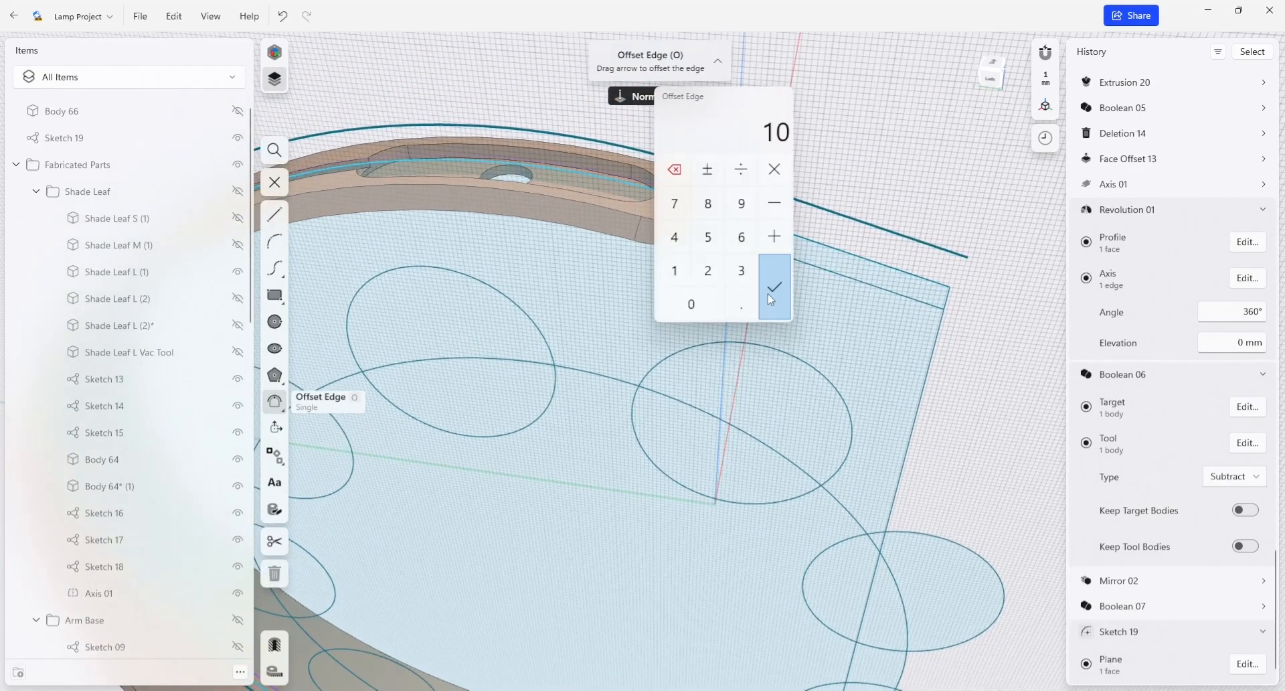
{"action": "left_click", "coordinate": [773, 286]}
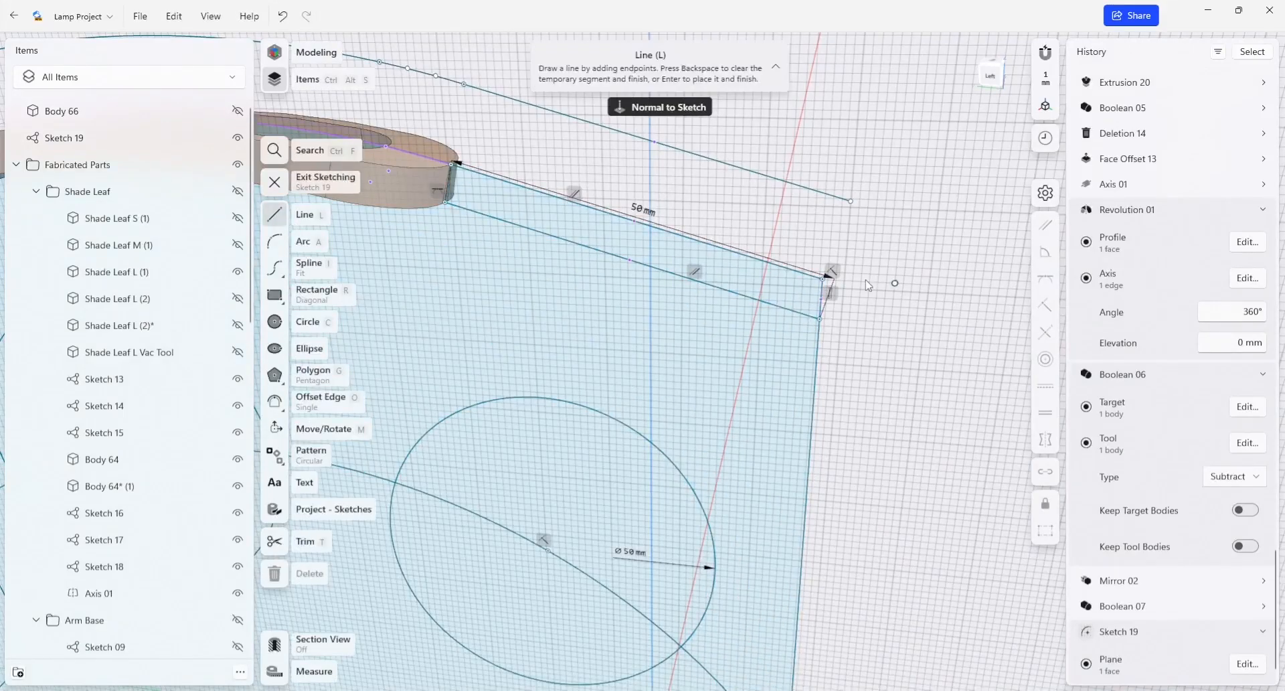
Draw a short line from the offset curve's end to the profile's top corner.
{"action": "left_click", "coordinate": [818, 192]}
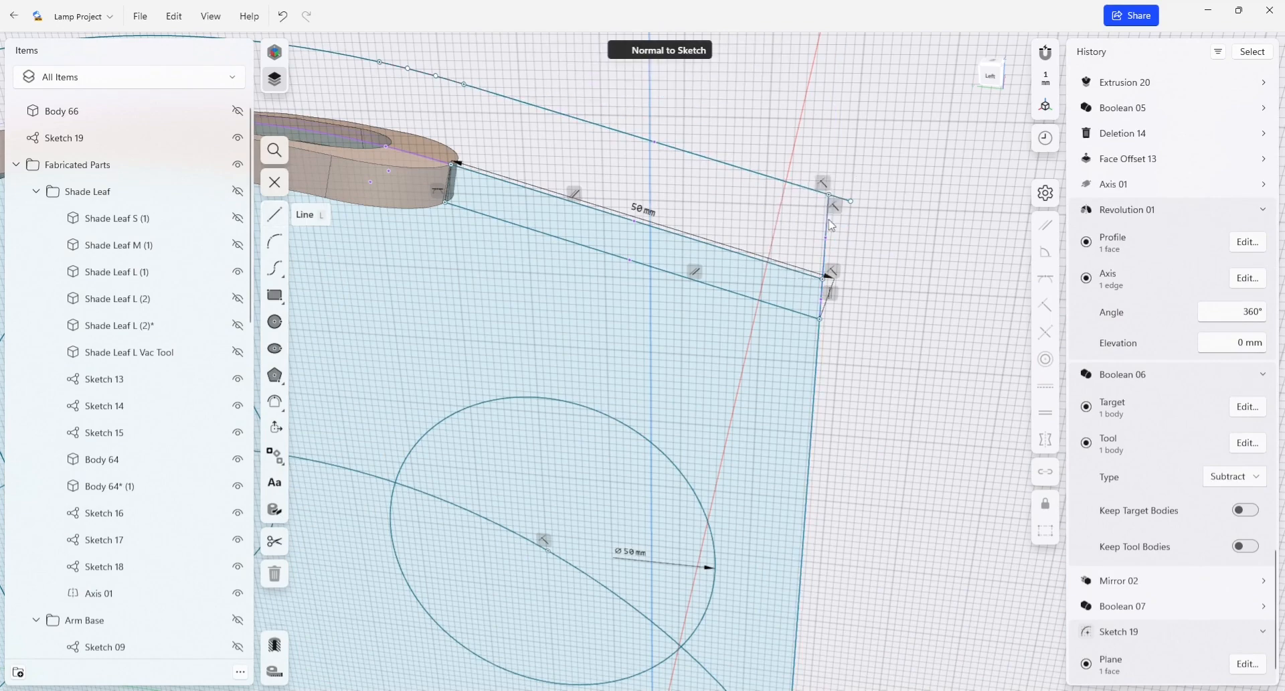
{"action": "left_click", "coordinate": [828, 229]}
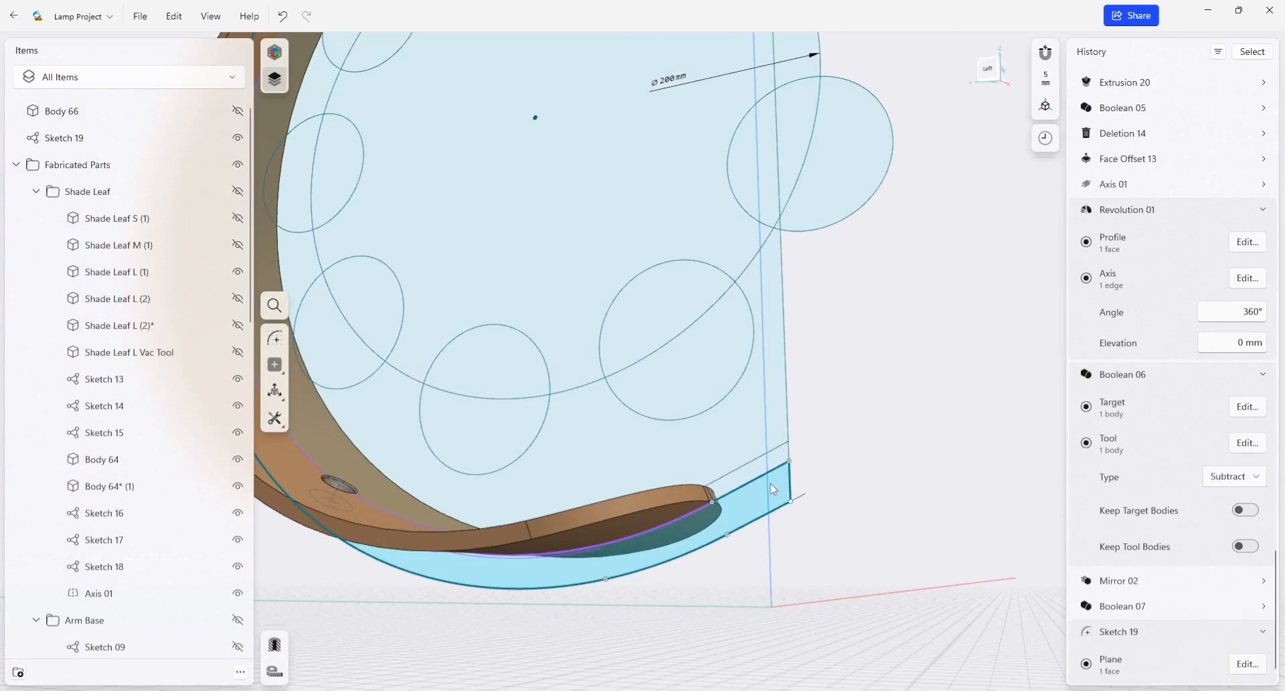
Select the closed 10 mm band region for extrusion.
{"action": "left_click", "coordinate": [64, 137]}
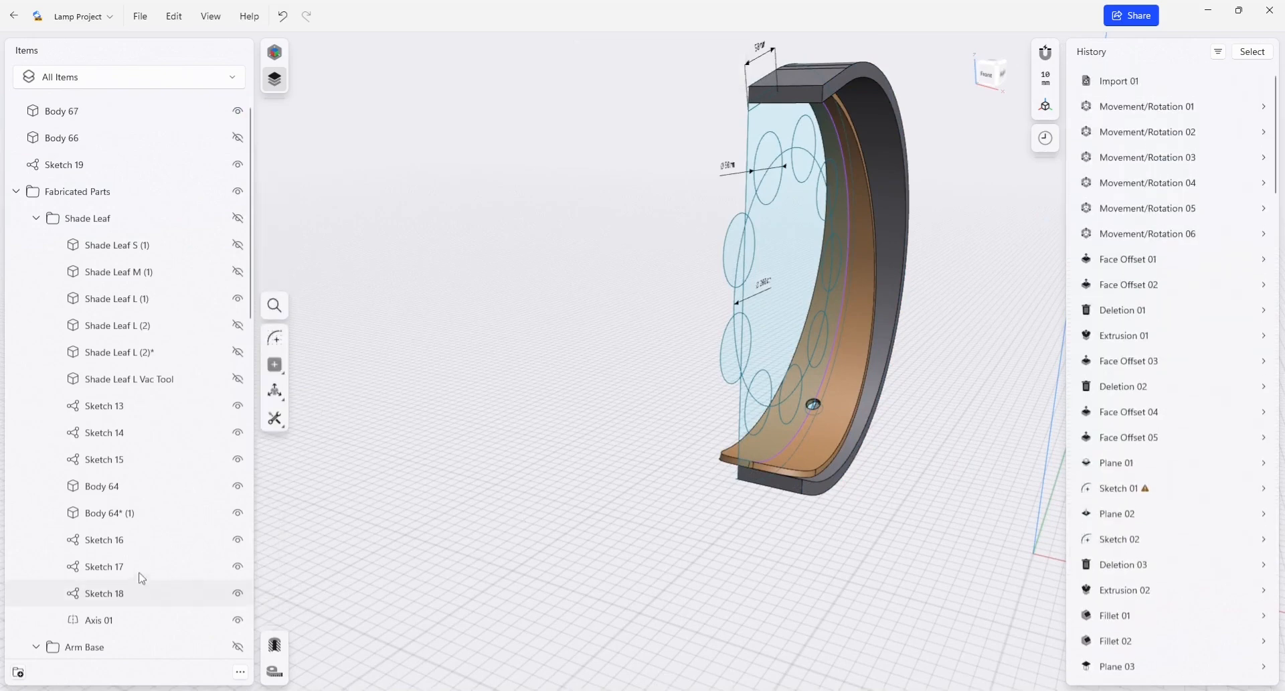
Unhide Body 66 and clear the selection.
{"action": "left_click", "coordinate": [62, 138]}
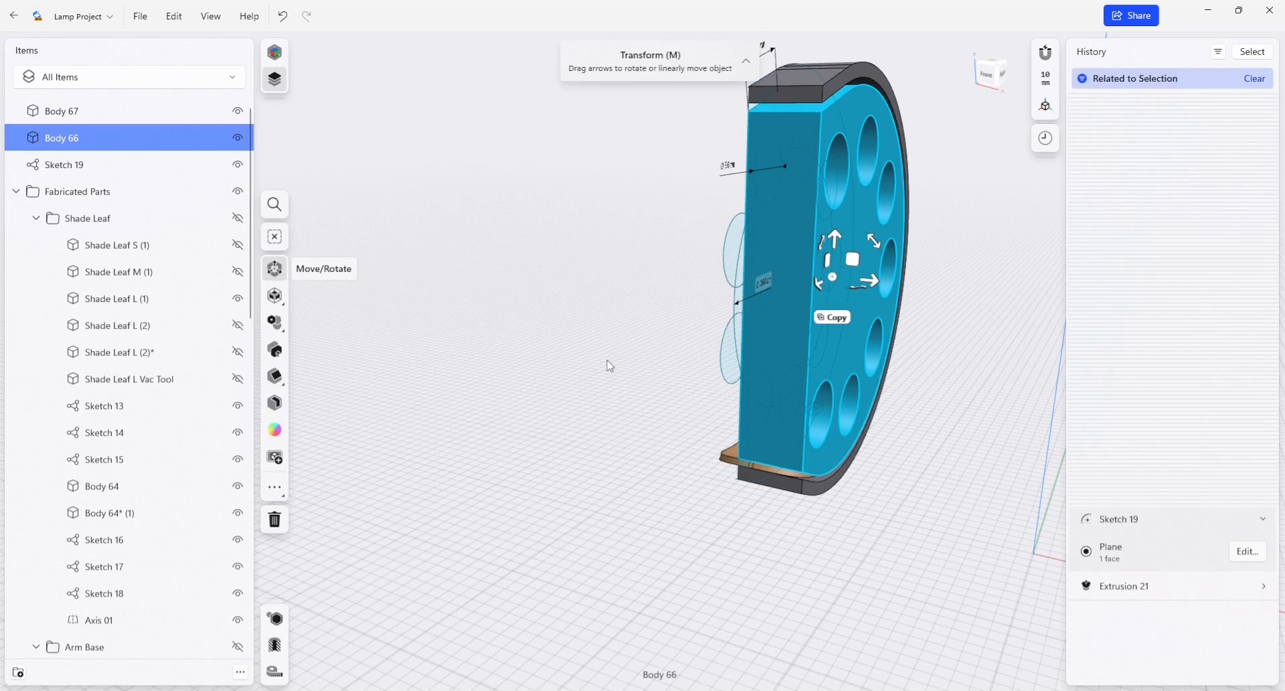
{"action": "left_click", "coordinate": [574, 413]}
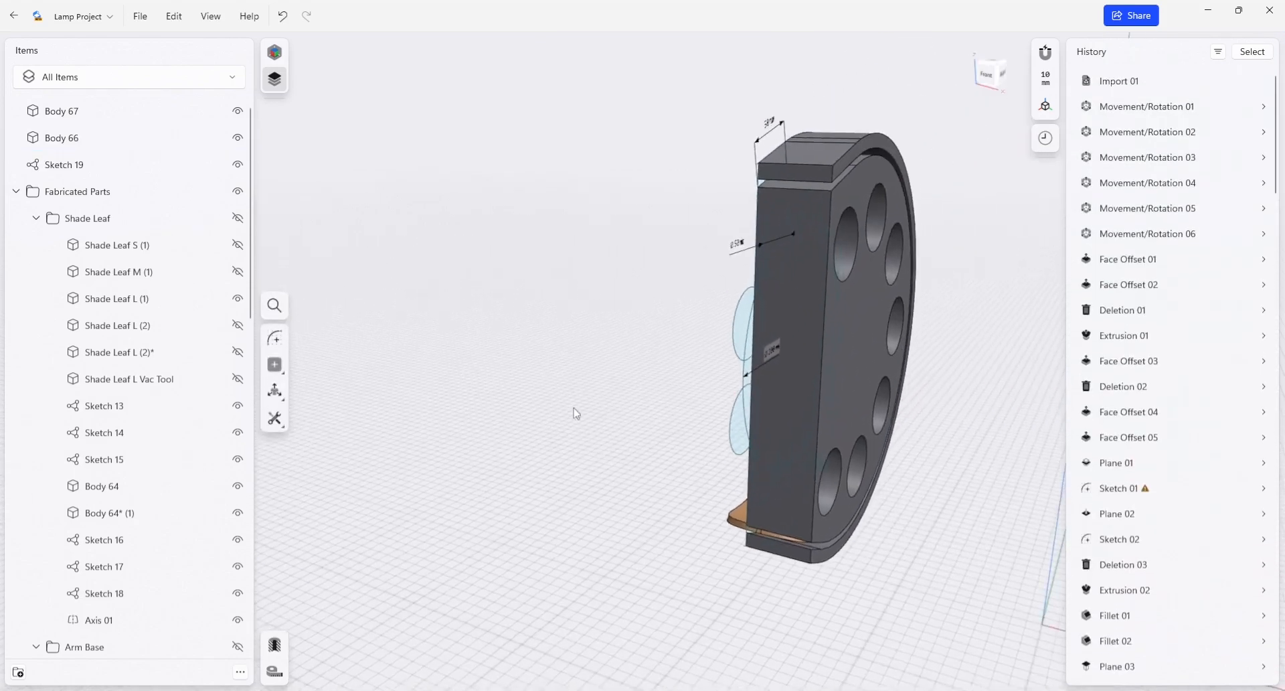